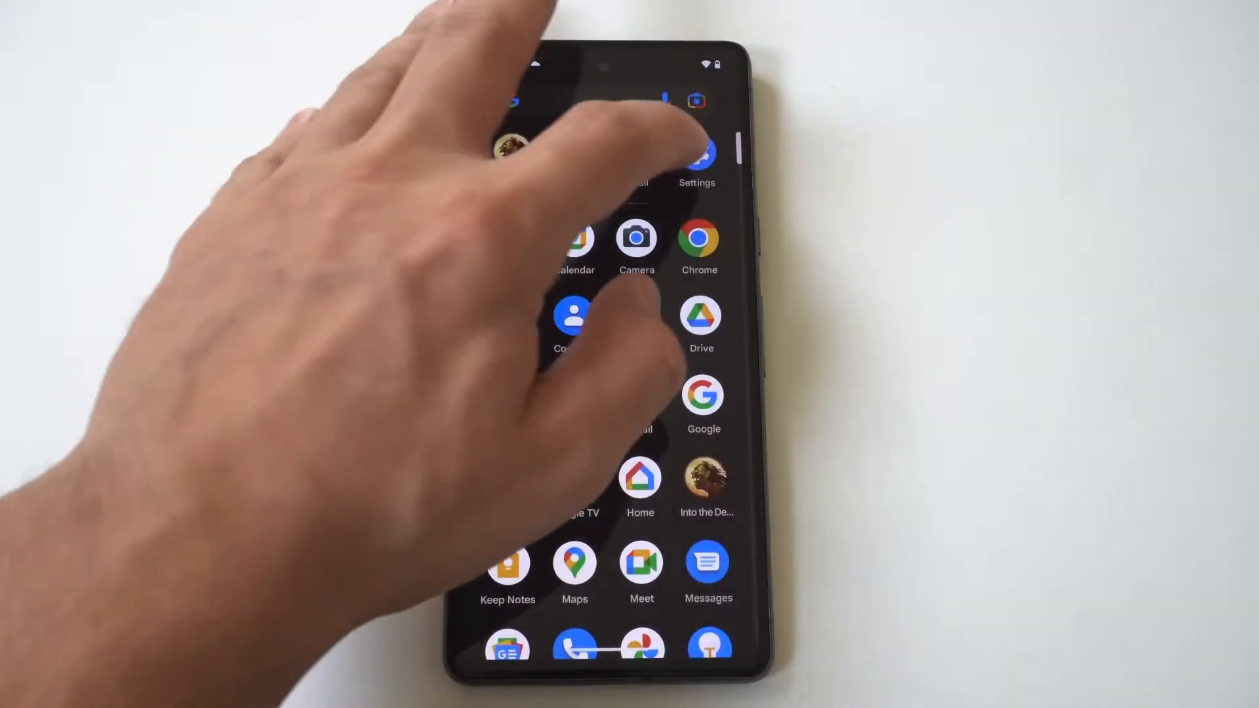
Open Settings and go to the Sound & vibration page
{"action": "left_click", "coordinate": [697, 153]}
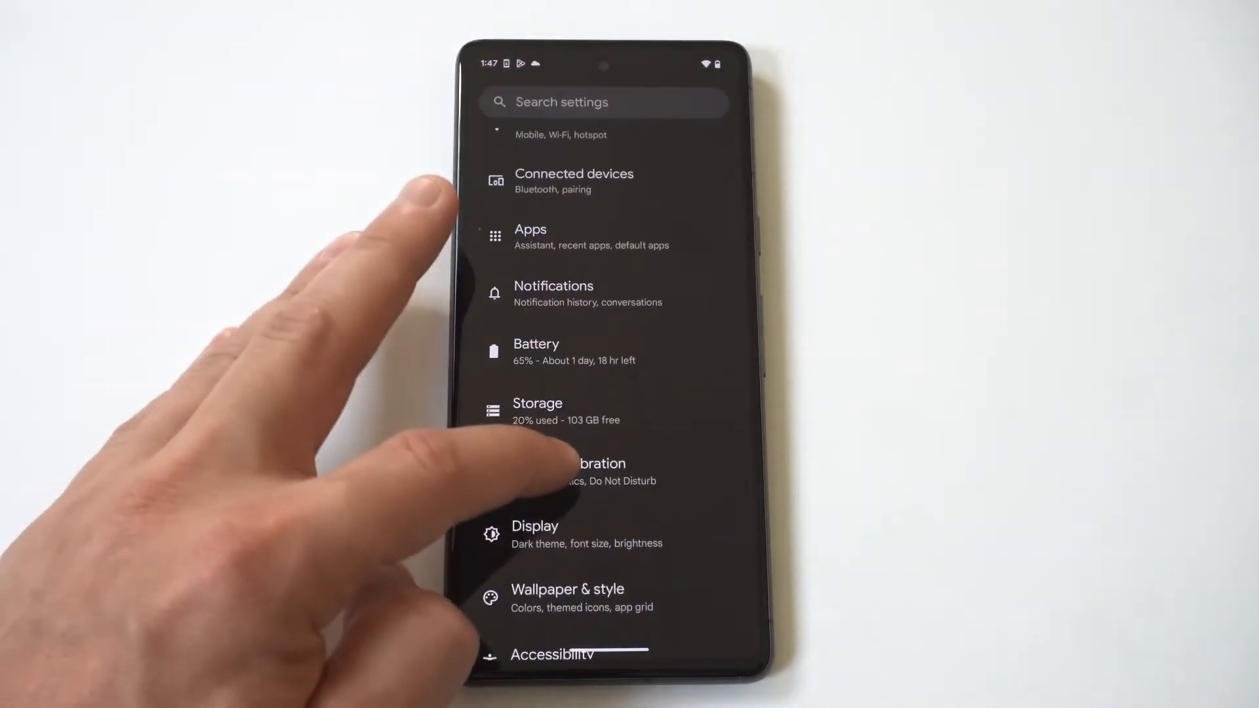
{"action": "left_click", "coordinate": [578, 473]}
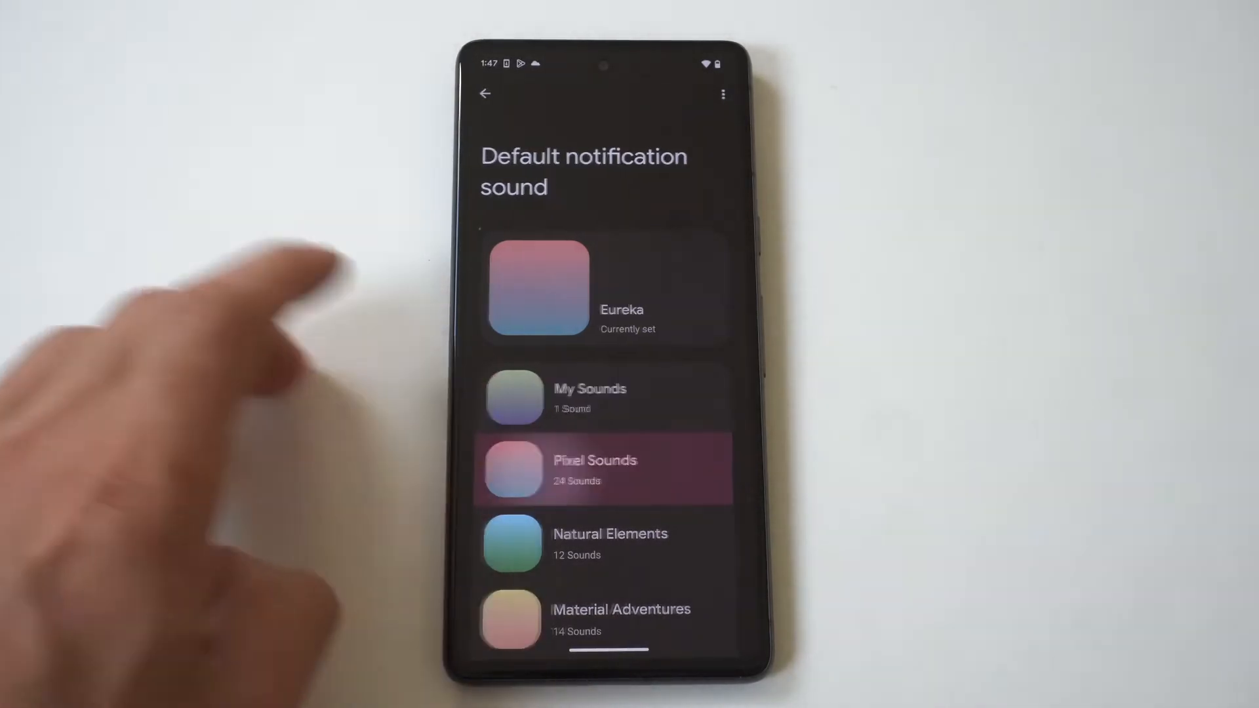
Choose None from My Sounds and save it as the default notification sound
{"action": "left_click", "coordinate": [605, 469]}
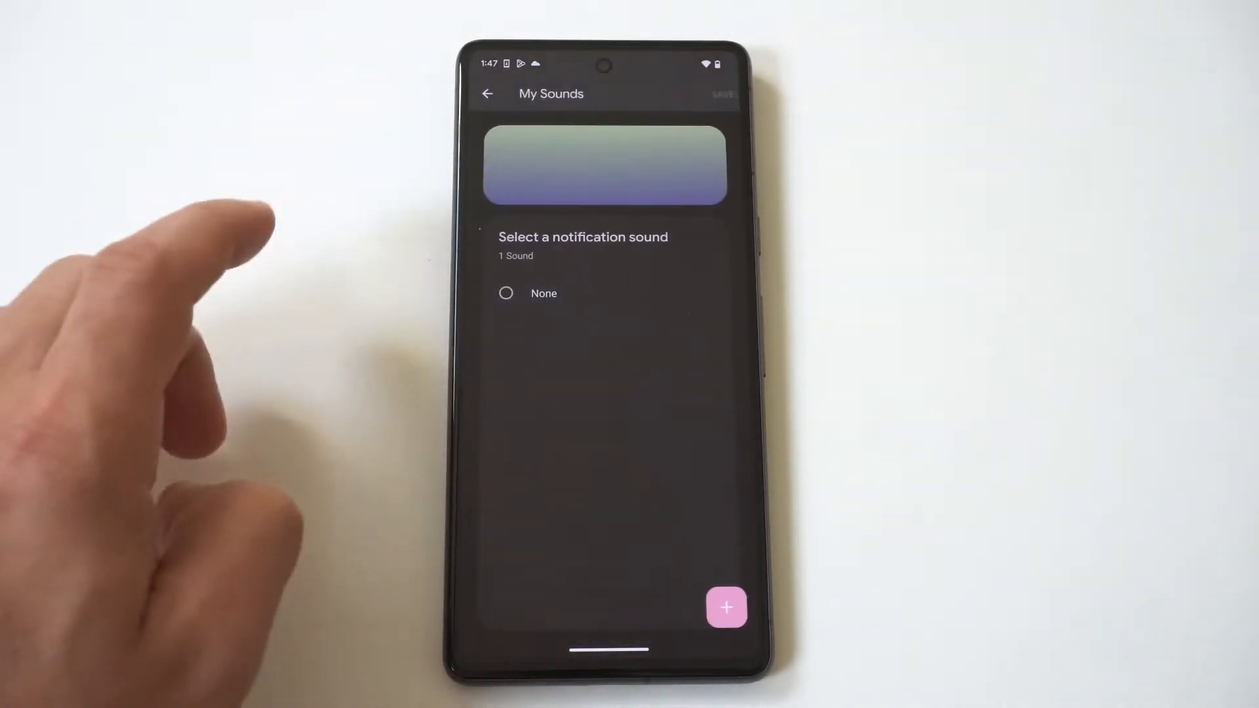
{"action": "left_click", "coordinate": [506, 294]}
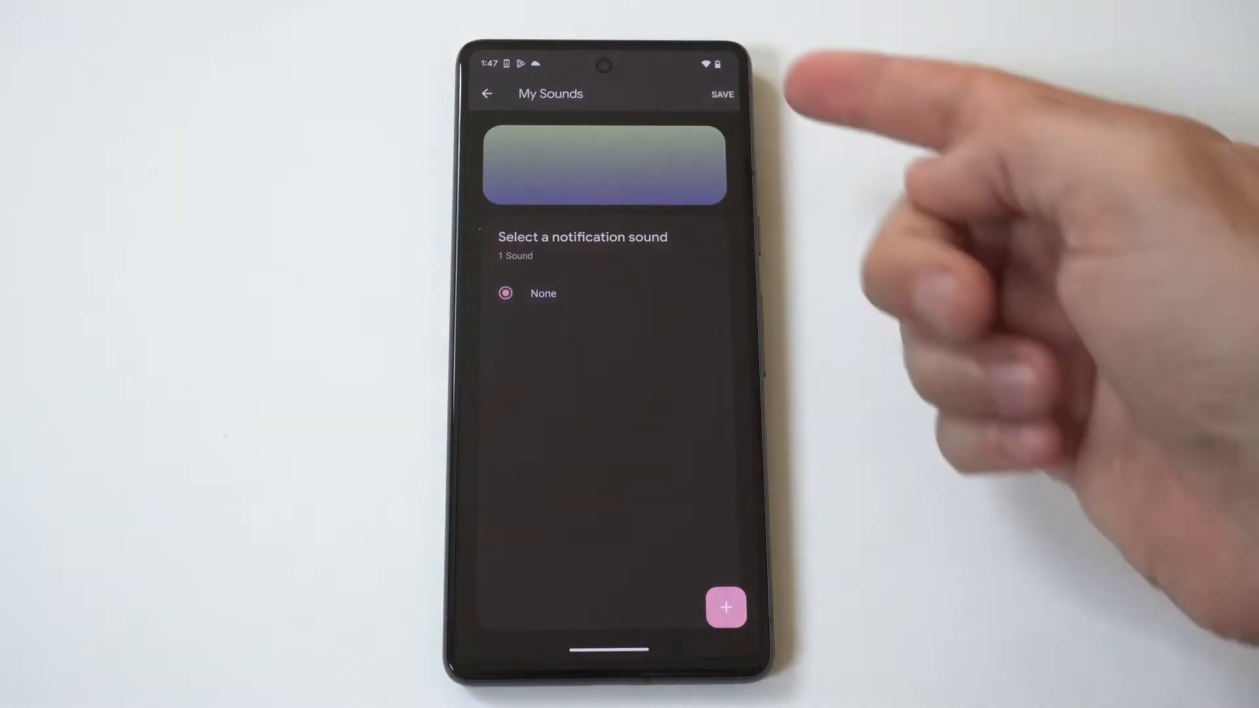
{"action": "left_click", "coordinate": [487, 93]}
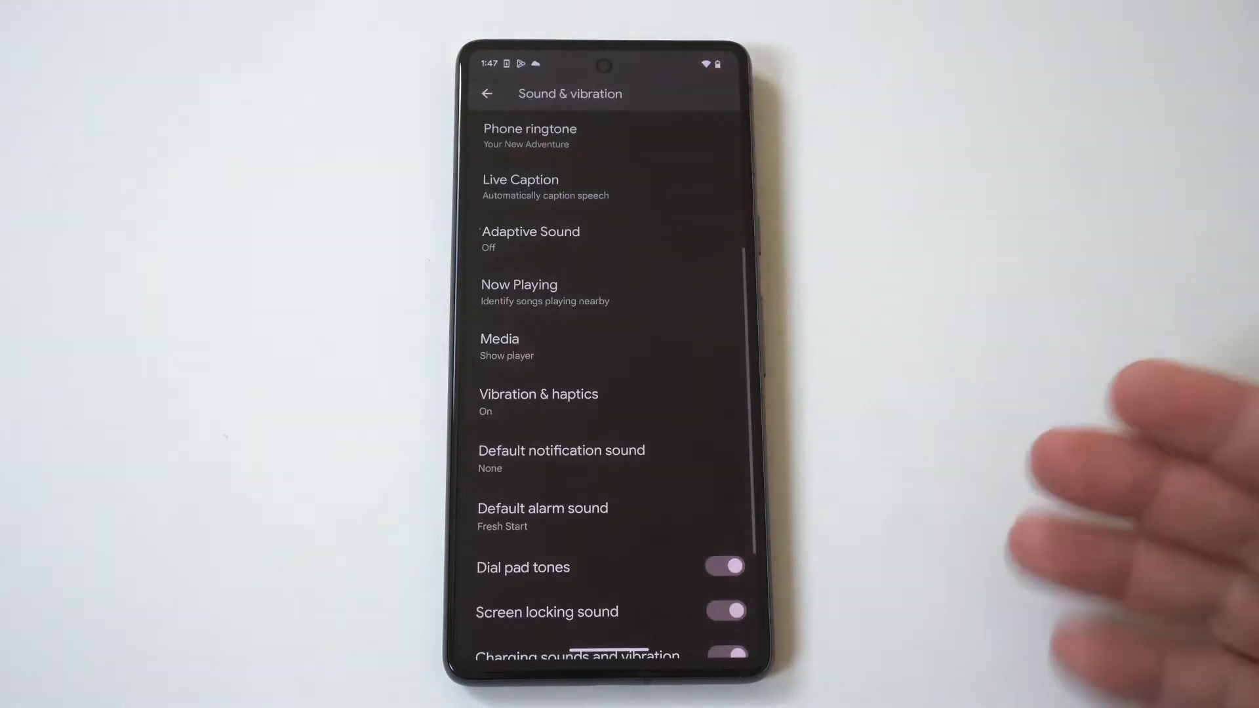